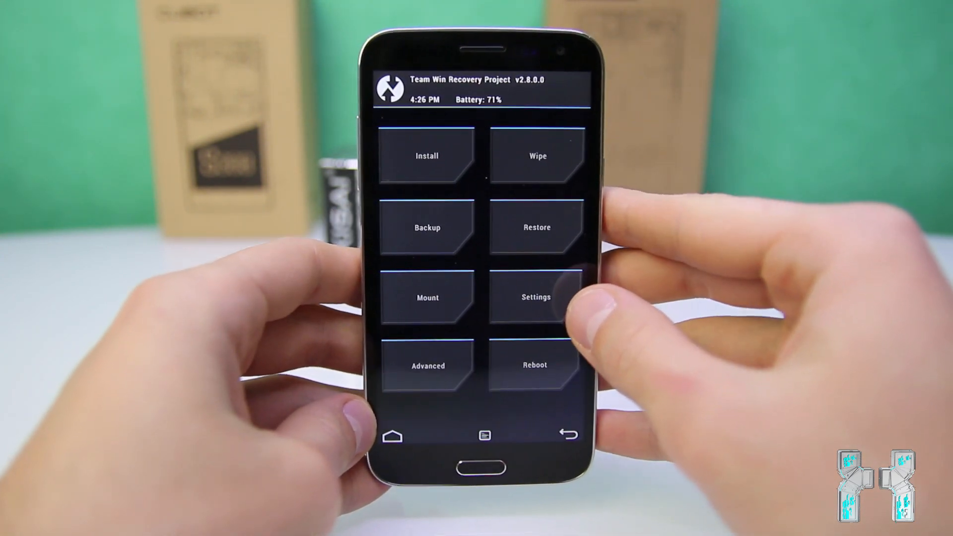
- Reach the Settings page with its verification, backup and time zone options
left_click(536, 298)
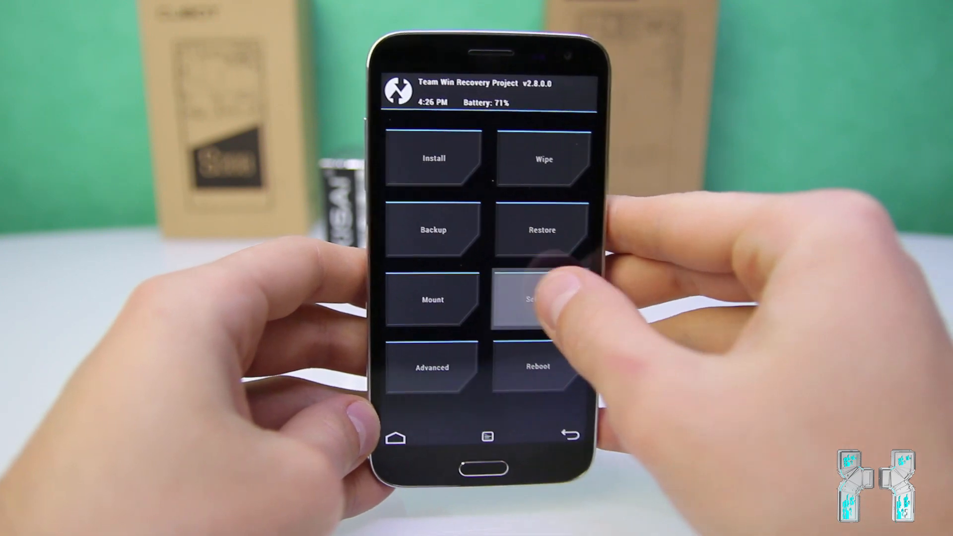
left_click(533, 299)
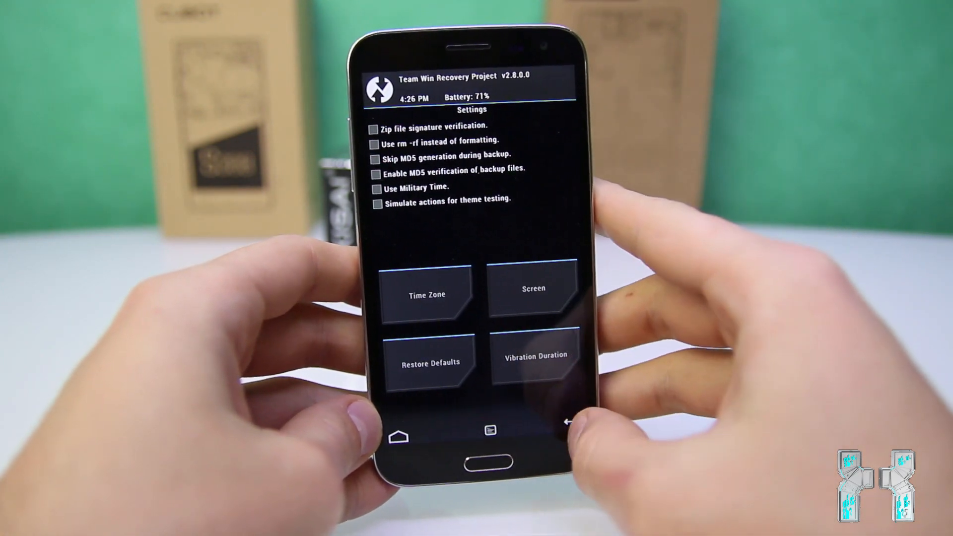